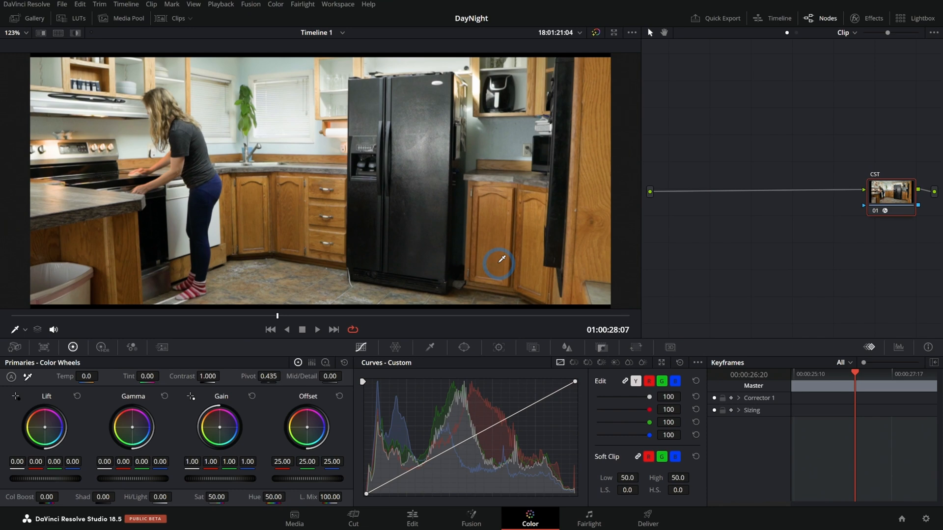
mouse_move(165, 316)
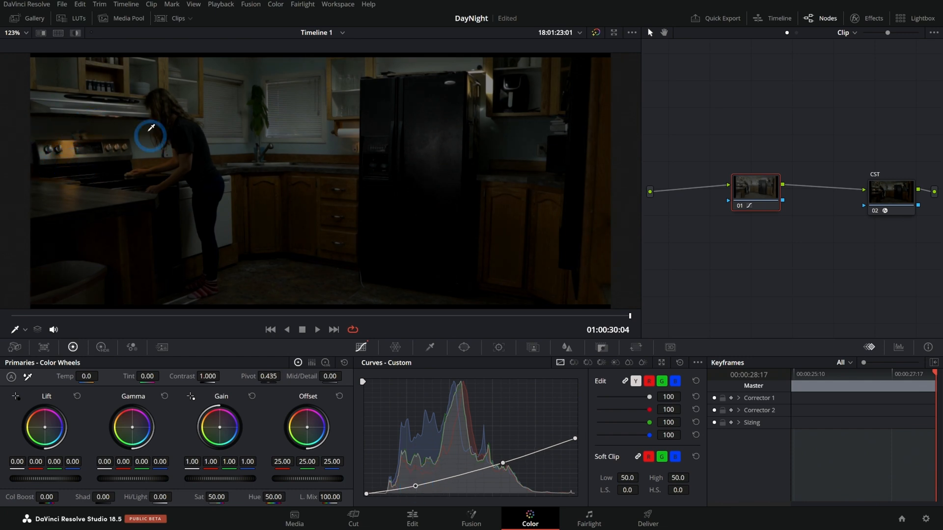
mouse_move(311, 224)
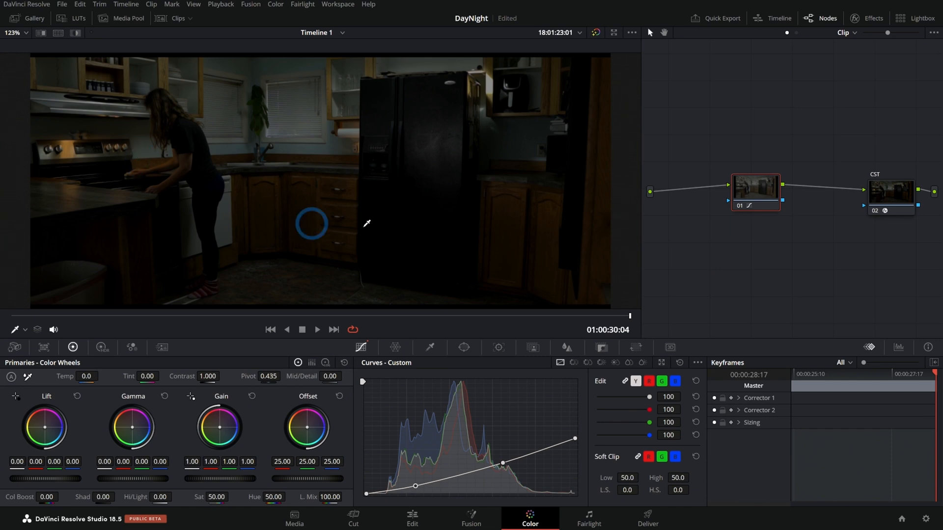
mouse_move(113, 134)
type("Dark")
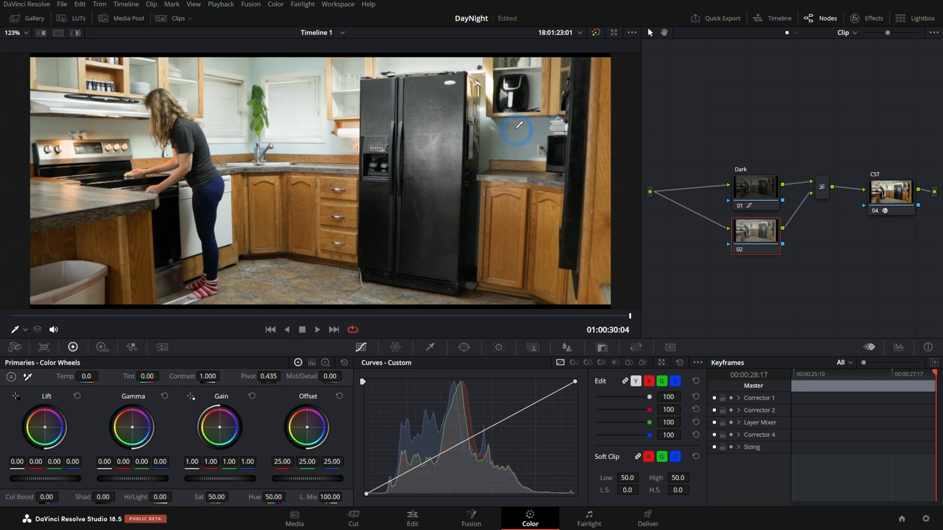
Try a circular window on node 02 over the refrigerator, then remove it again.
left_click(463, 347)
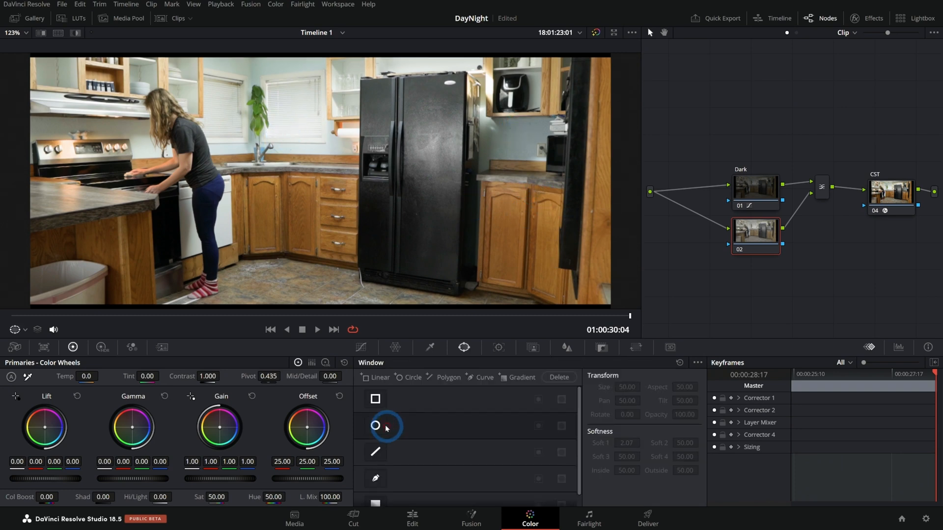
left_click(375, 426)
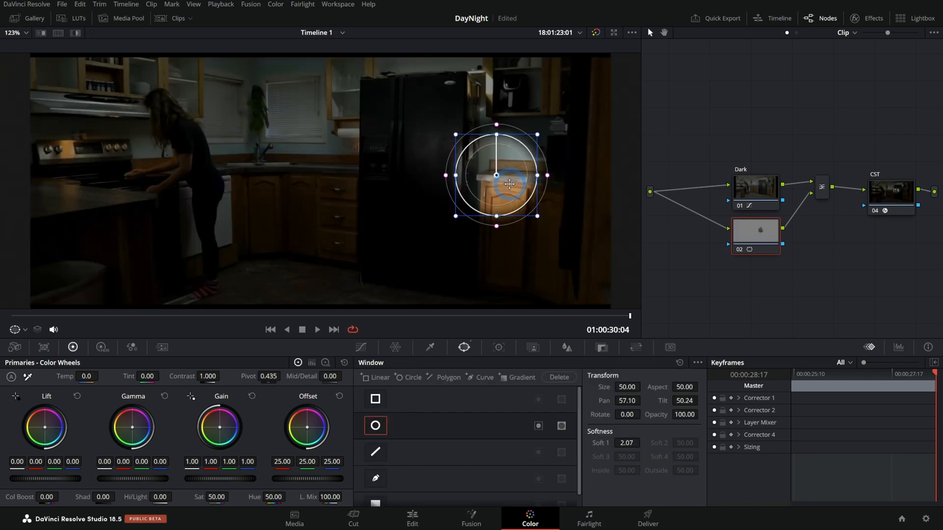
left_click_drag(495, 175, 339, 227)
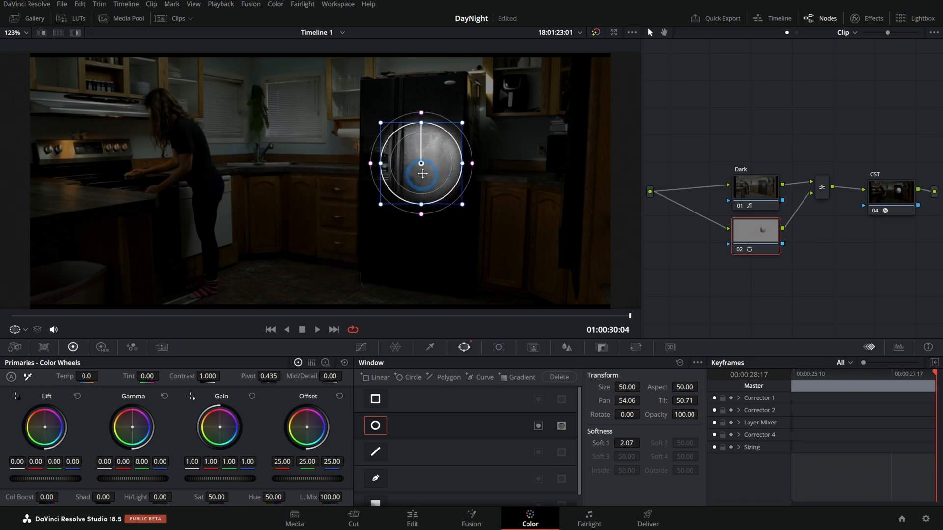
left_click(375, 425)
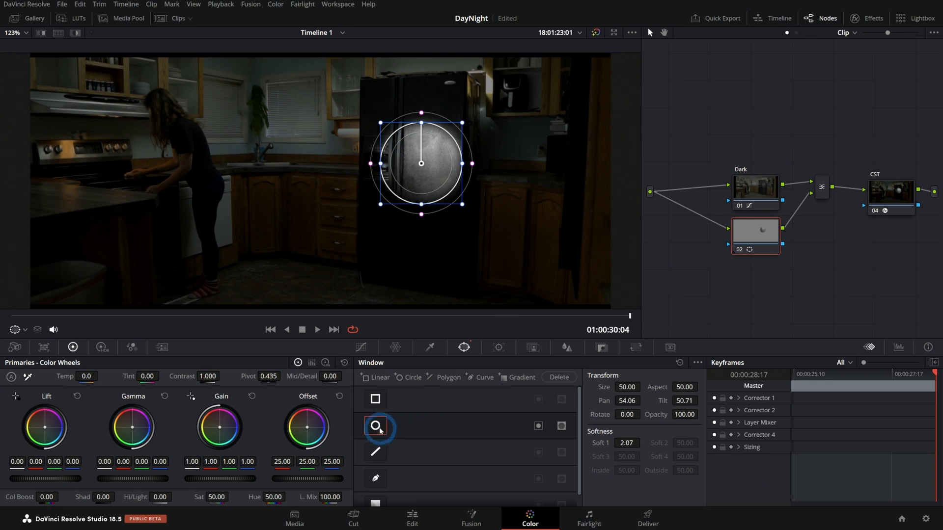
left_click(376, 428)
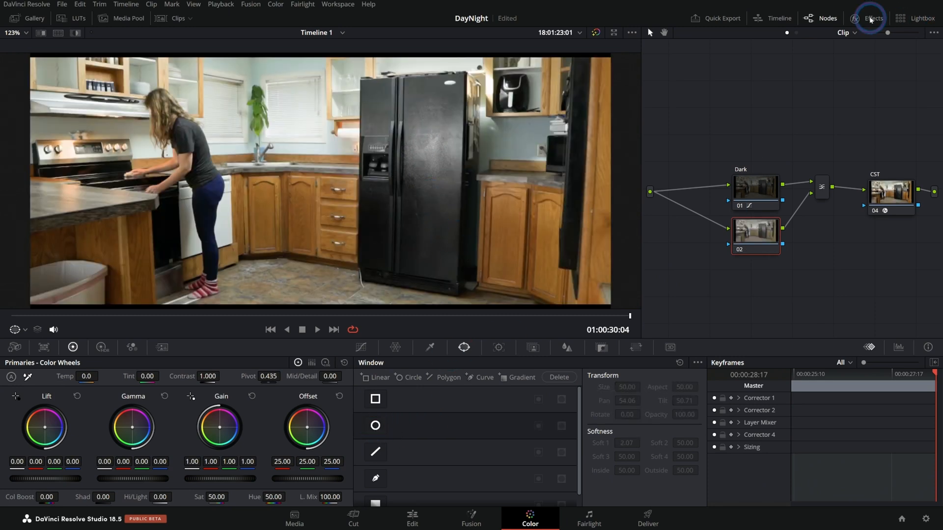
Add a Relight point-source light on node 02, preview off, placed over the stove.
left_click(871, 18)
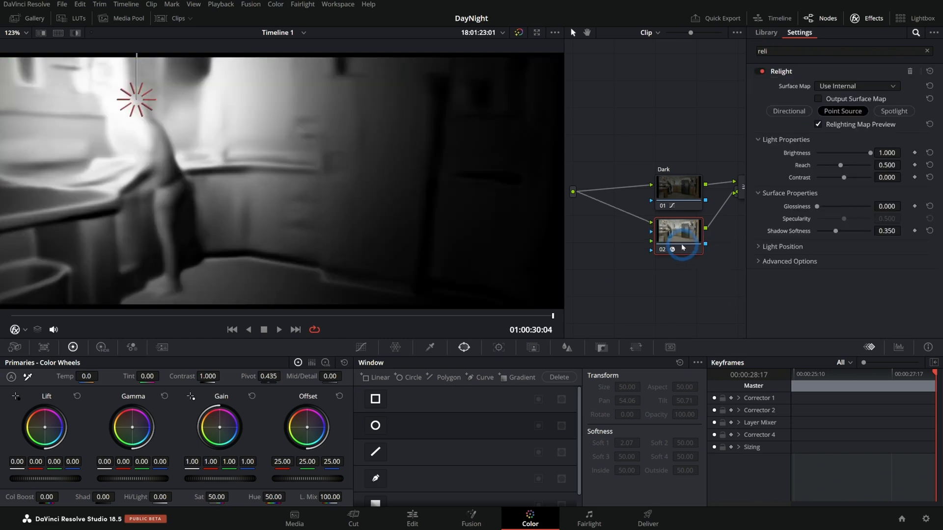
left_click_drag(137, 99, 63, 145)
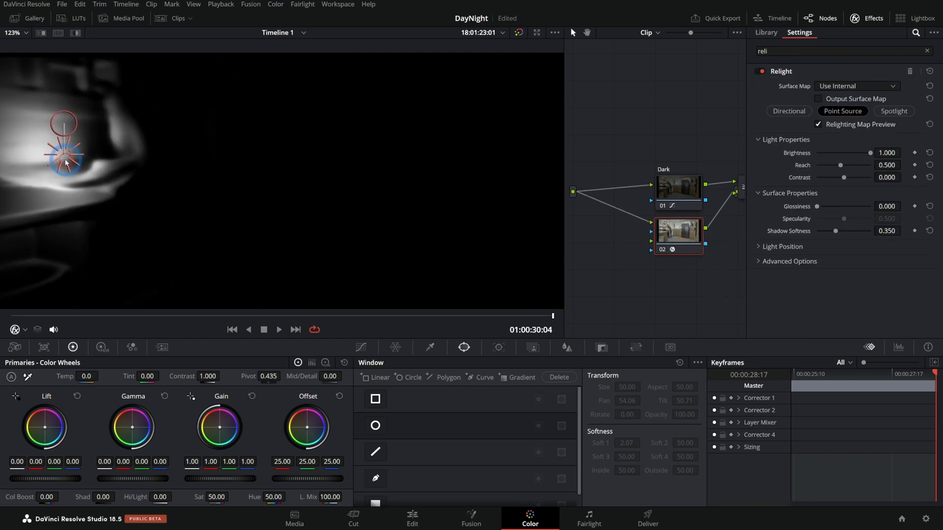
left_click(819, 124)
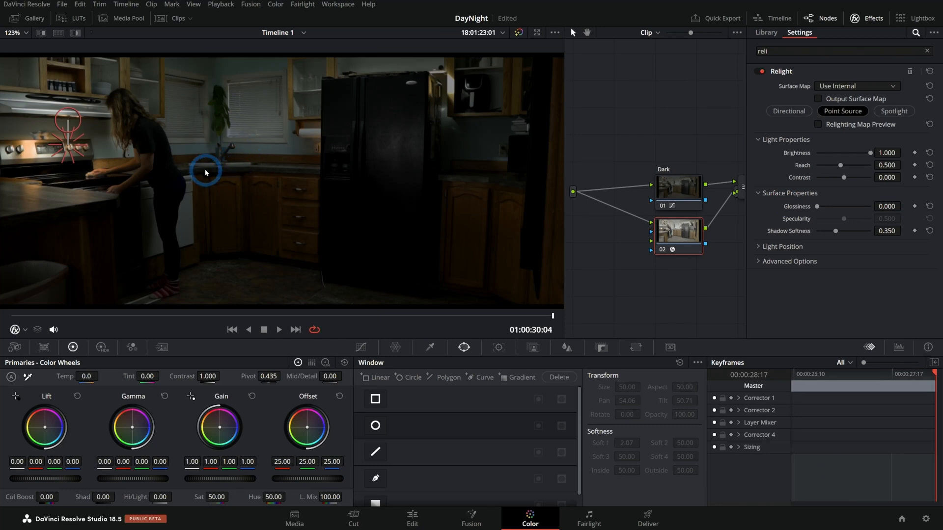
left_click_drag(204, 171, 96, 150)
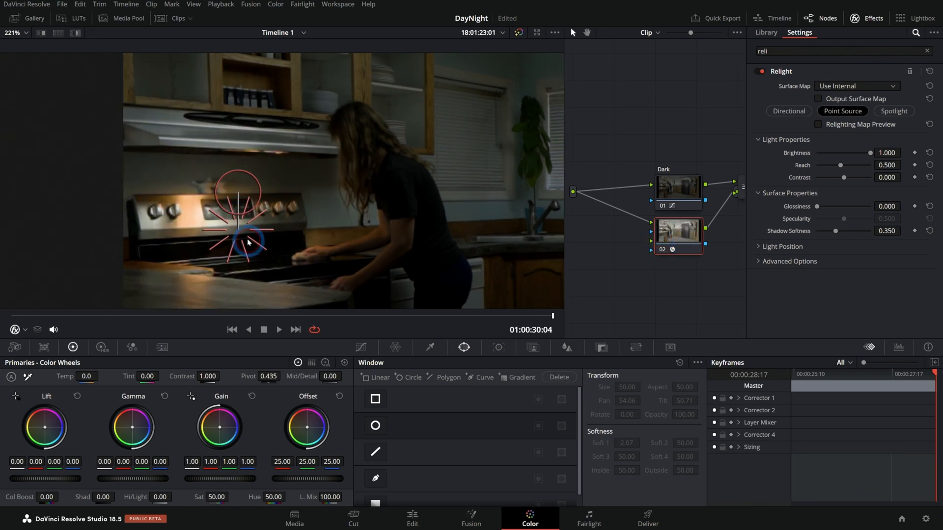
left_click(62, 317)
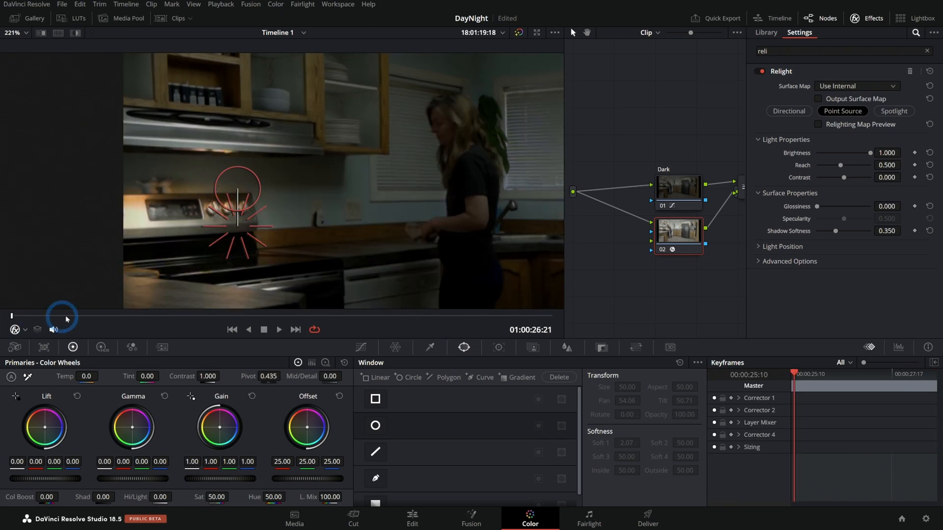
mouse_move(251, 314)
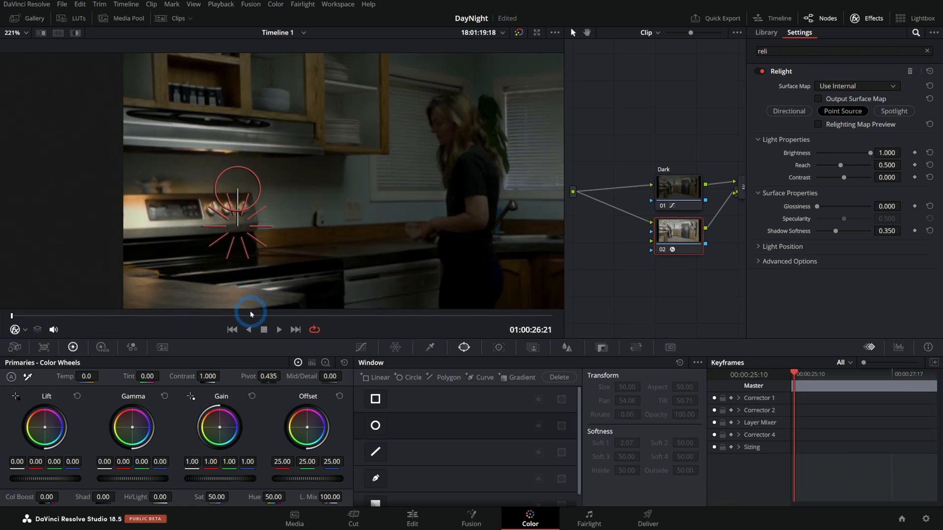
mouse_move(317, 251)
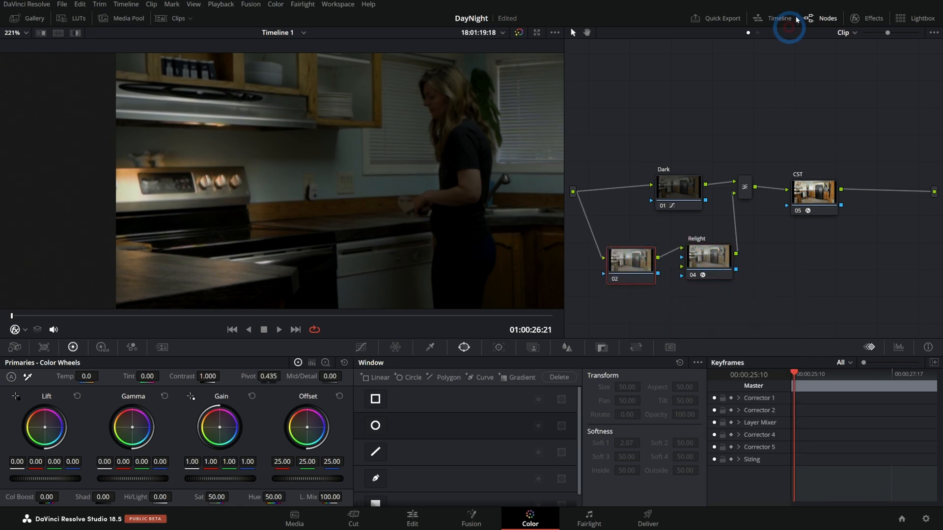
Make the NORMAL node output its surface normal map to the viewer.
left_click(866, 17)
type("reli")
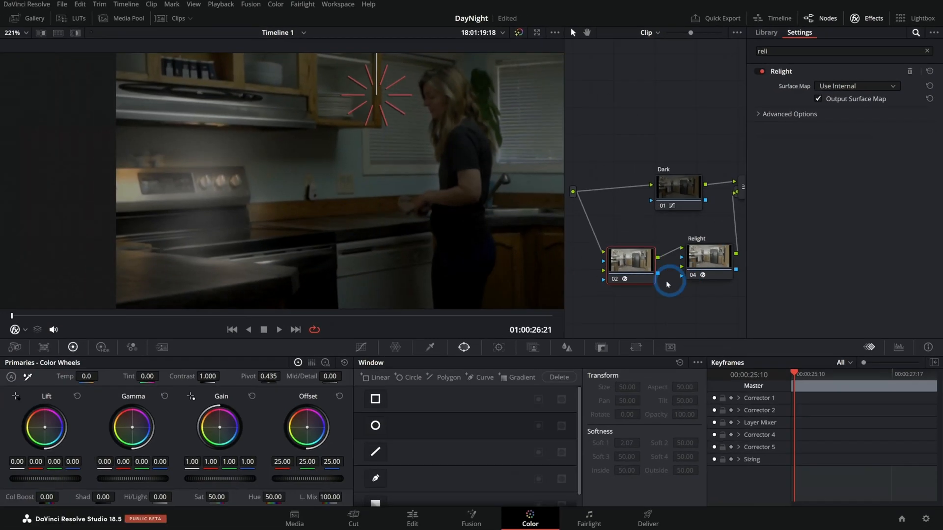
left_click(630, 260)
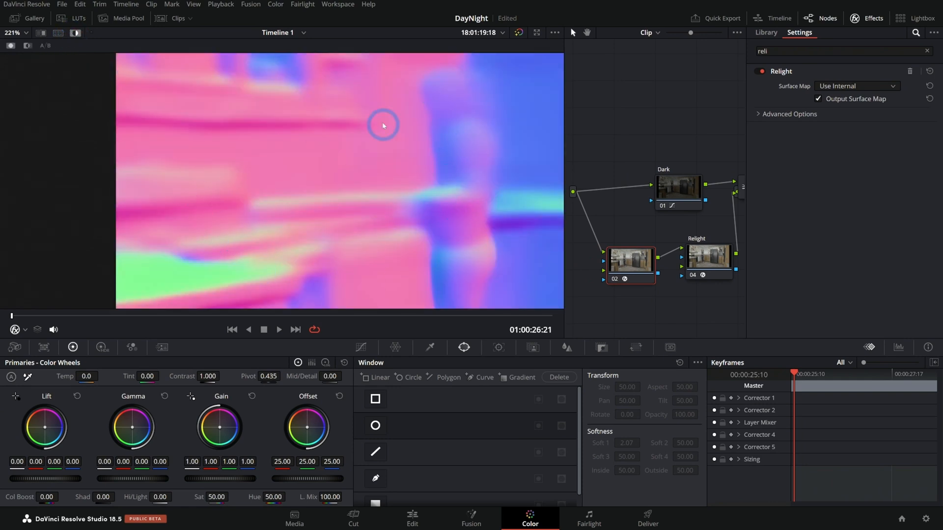
mouse_move(334, 206)
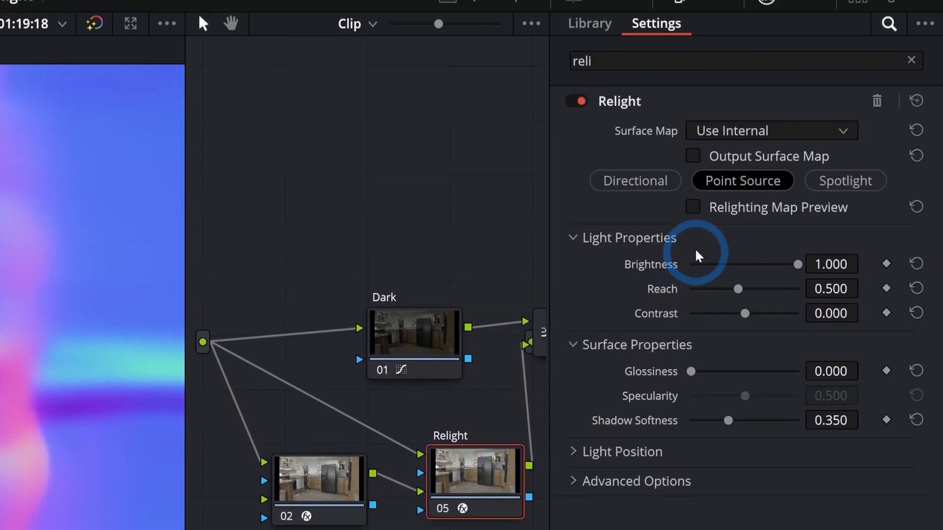
left_click(772, 131)
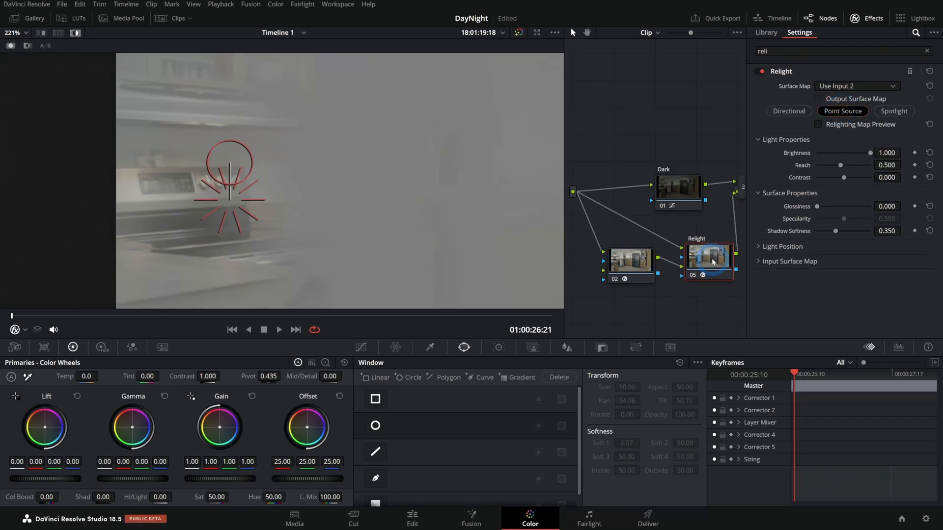
Wire the NORMAL node's output into the Relight node's second input.
left_click(631, 259)
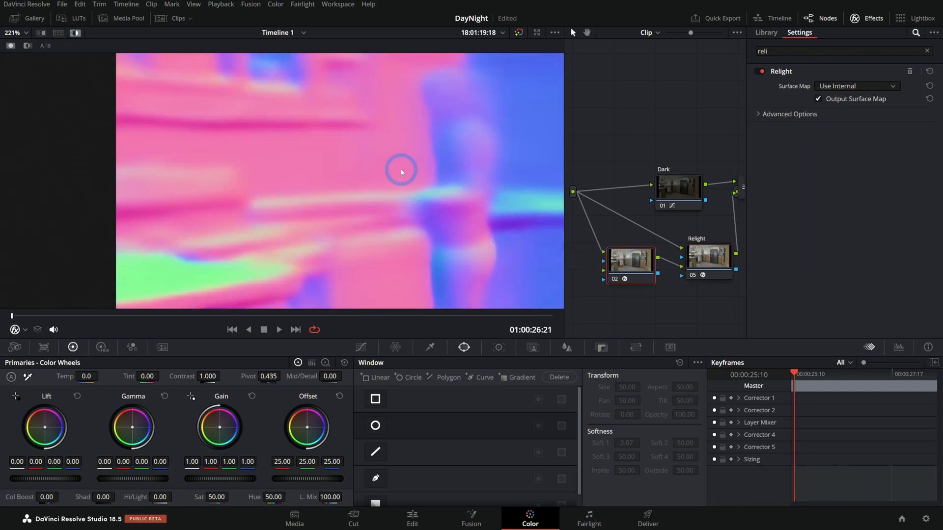
left_click(706, 256)
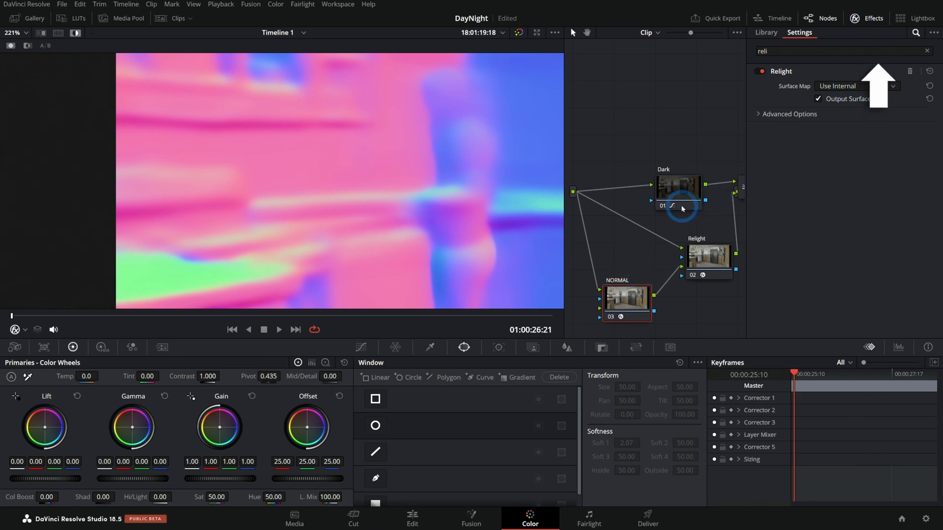
left_click(707, 258)
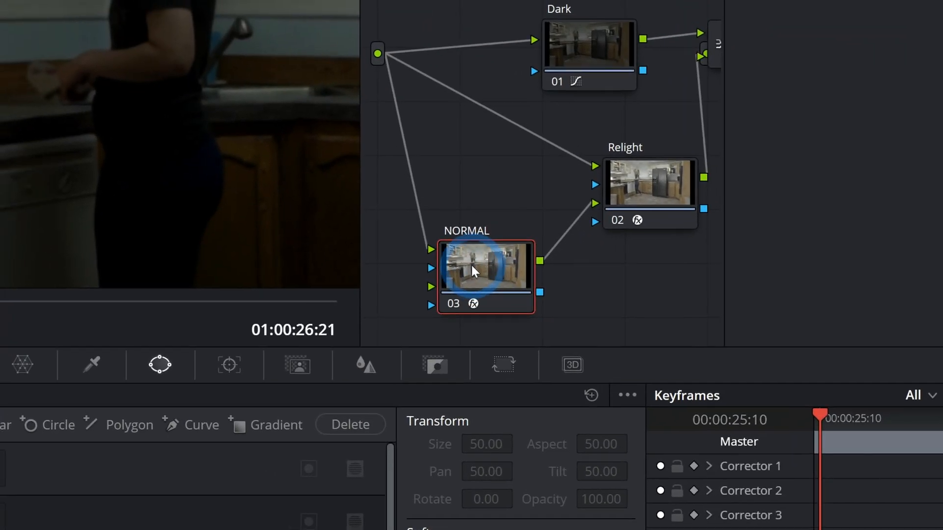
Turn Node Cache on for the NORMAL node and select the Relight node for editing.
right_click(475, 271)
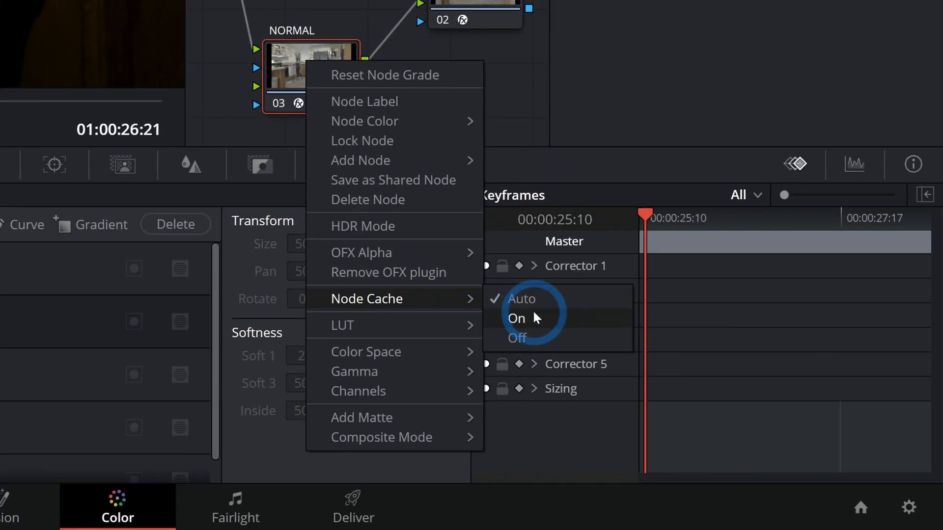
left_click(411, 8)
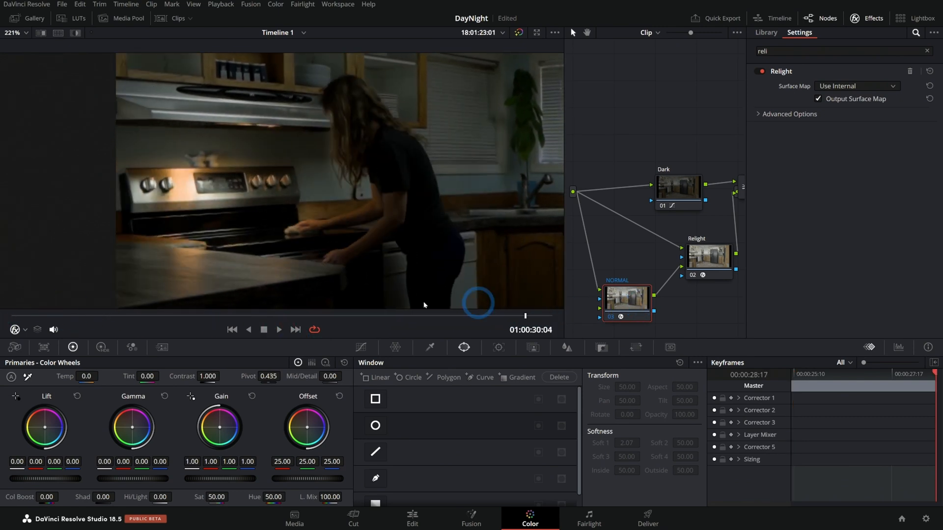
left_click(856, 86)
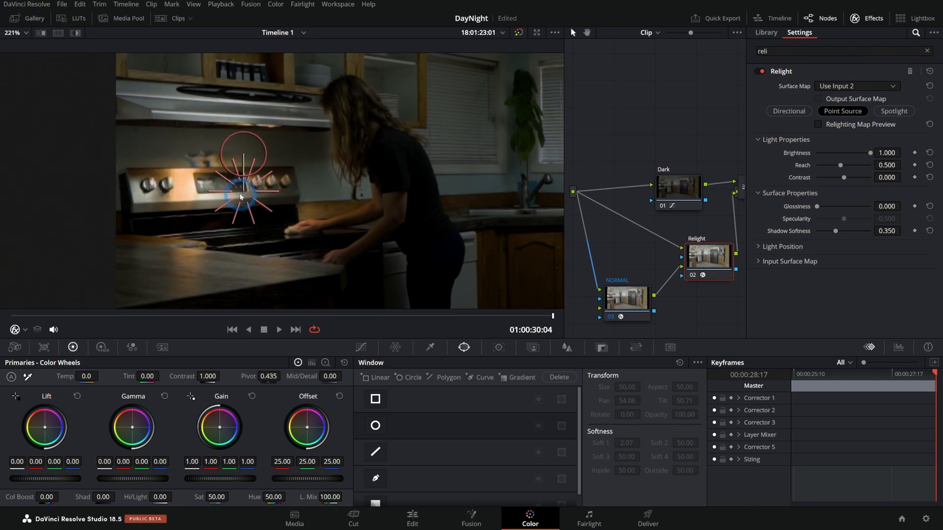
Nudge the point light just above the stove knobs to light the stove front.
left_click_drag(243, 195, 267, 193)
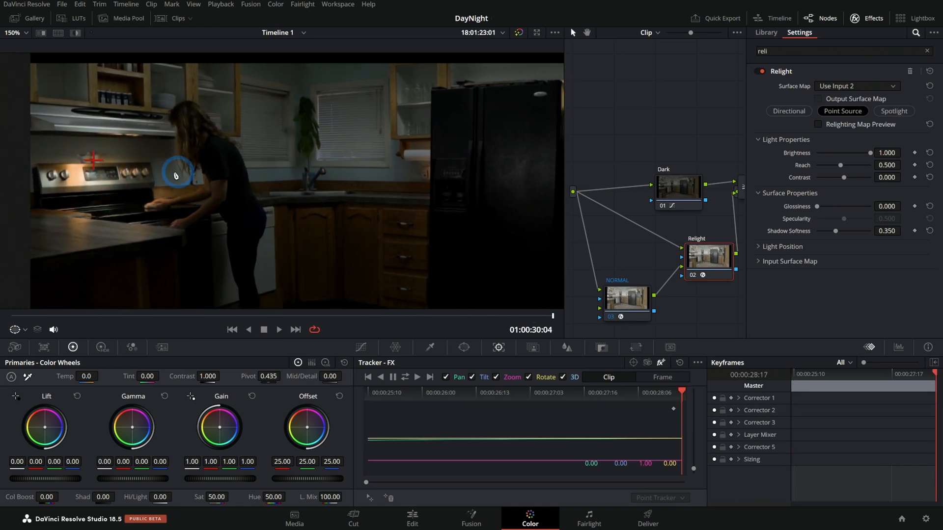
mouse_move(470, 308)
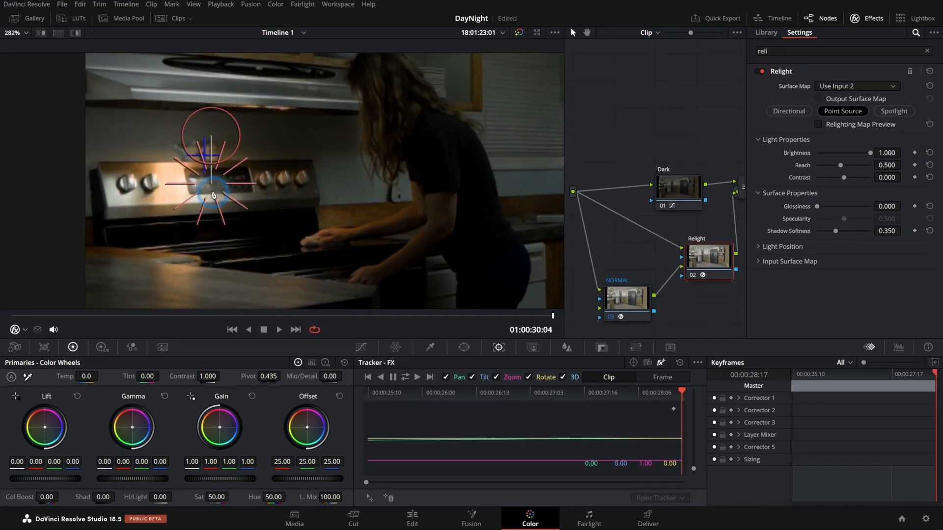
left_click_drag(212, 194, 190, 183)
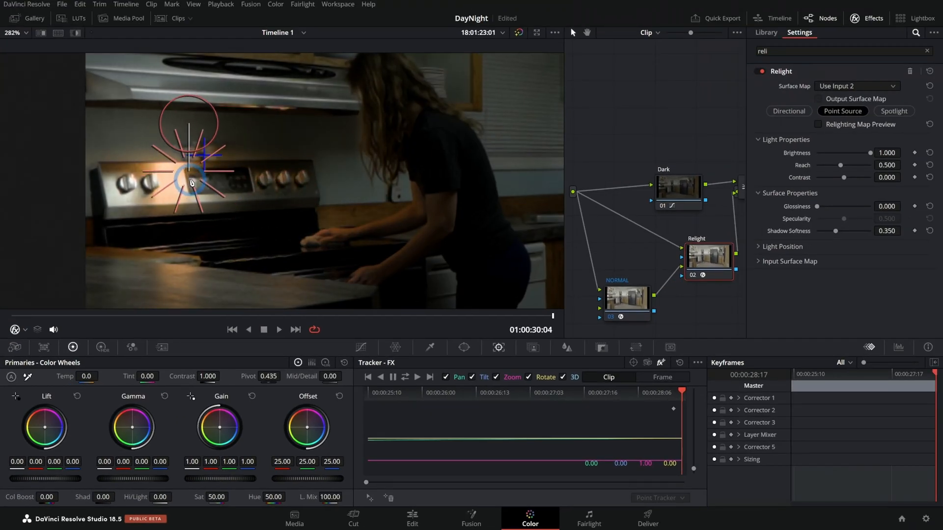
left_click_drag(191, 183, 234, 158)
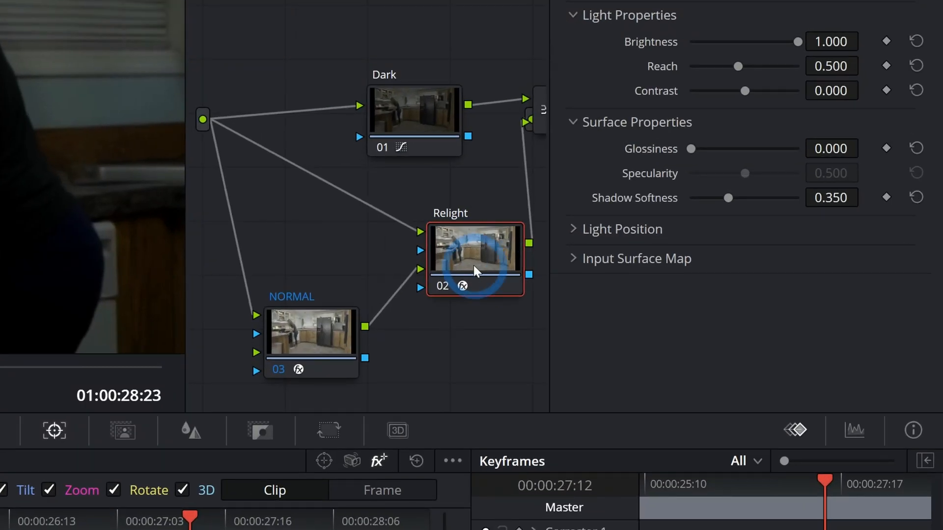
left_click(622, 228)
type("reli")
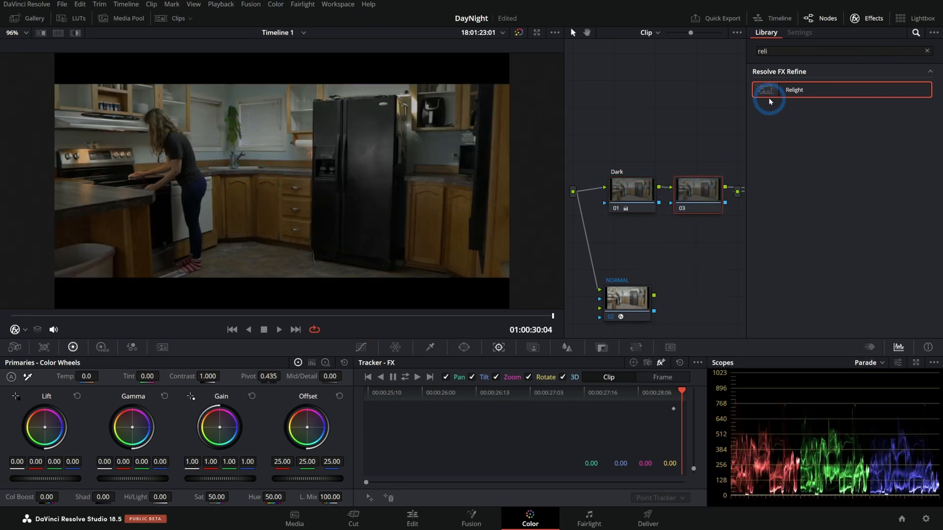
Re-add Relight on node 03, raise its light above the kitchen, surface map from input 2.
double_click(793, 89)
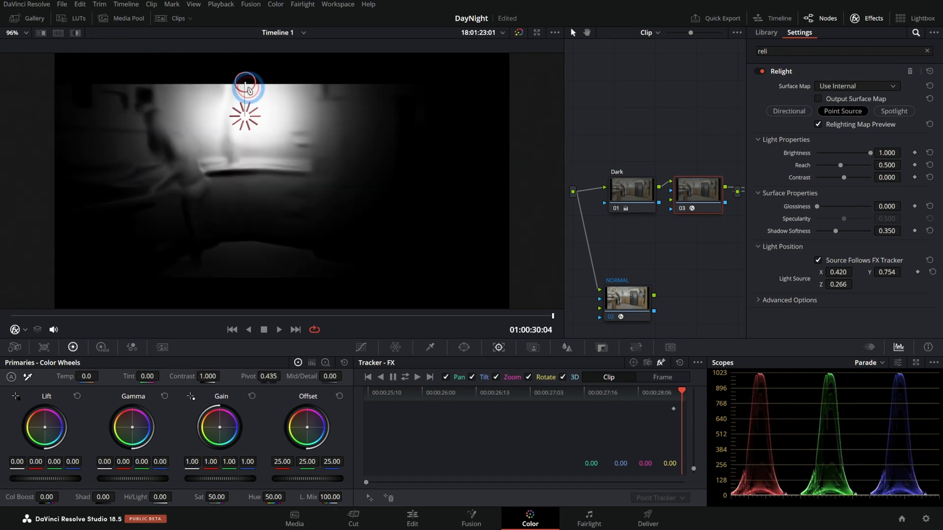
left_click_drag(247, 81, 264, 71)
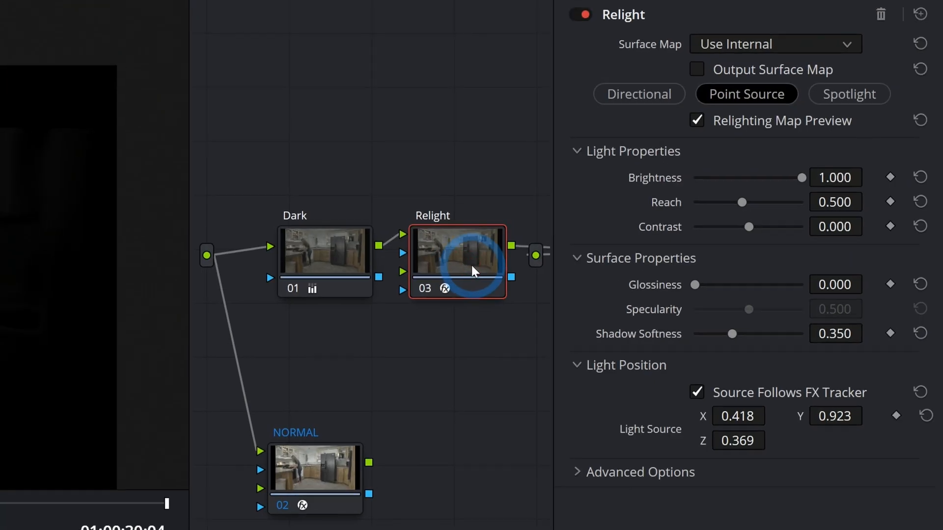
left_click(775, 43)
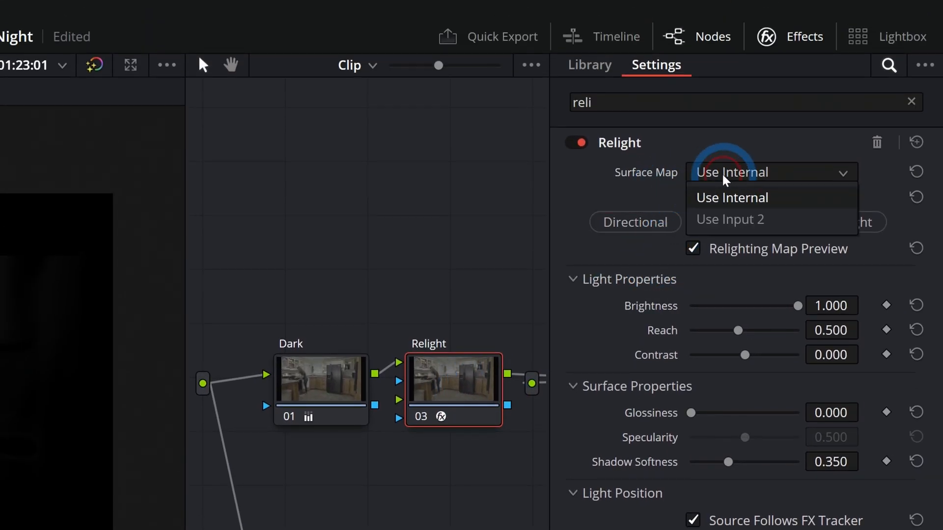
left_click(732, 197)
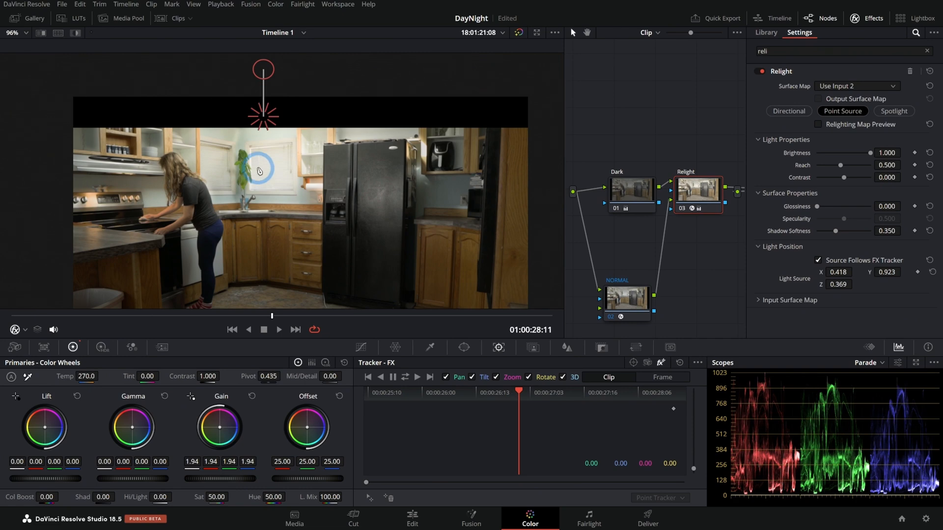
Track the light point forward and backward through the clip and play back the result.
left_click(683, 208)
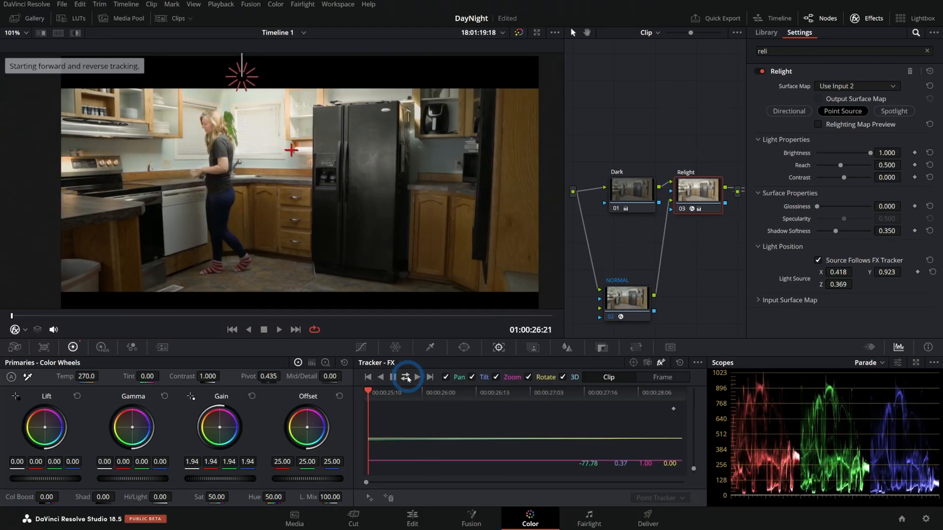
left_click(407, 377)
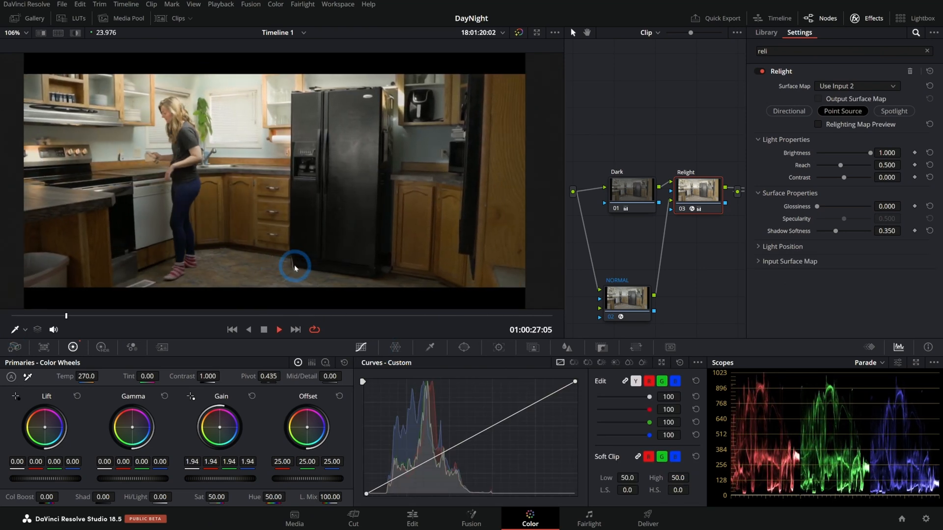
left_click(263, 329)
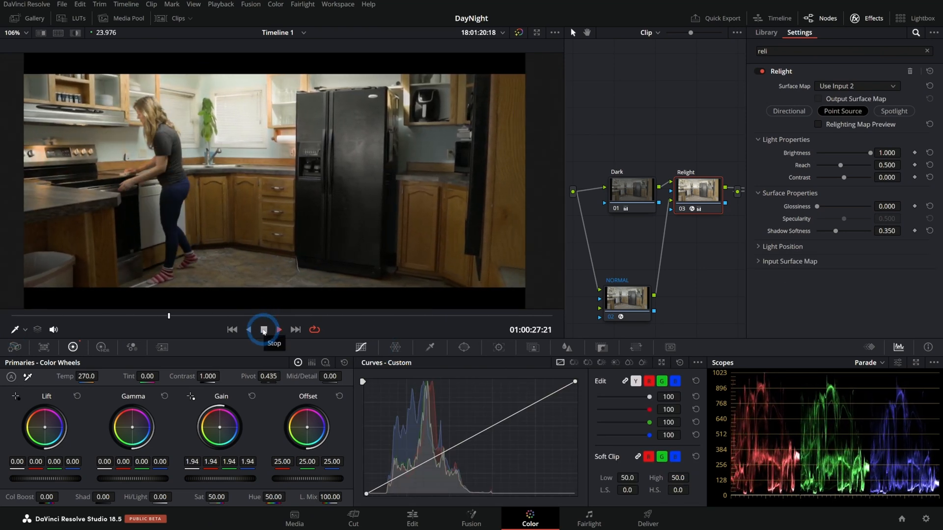
left_click(263, 330)
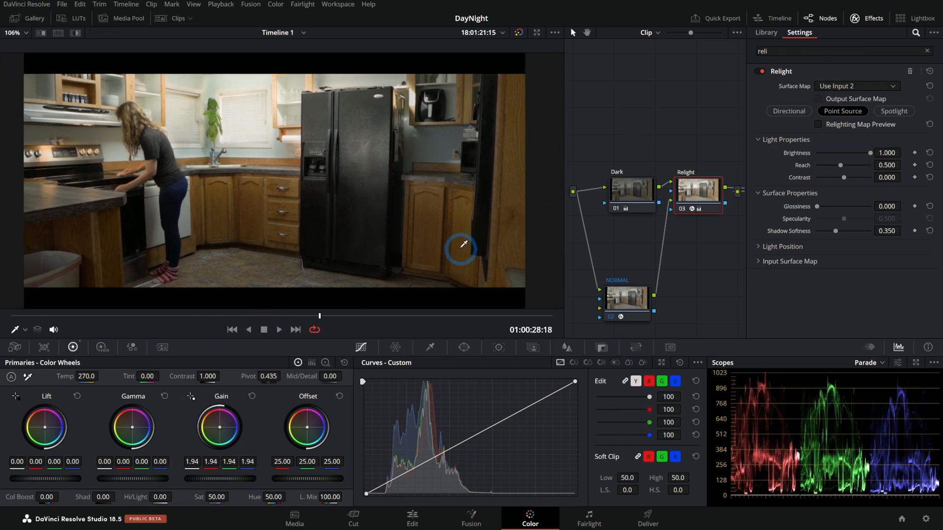
mouse_move(827, 75)
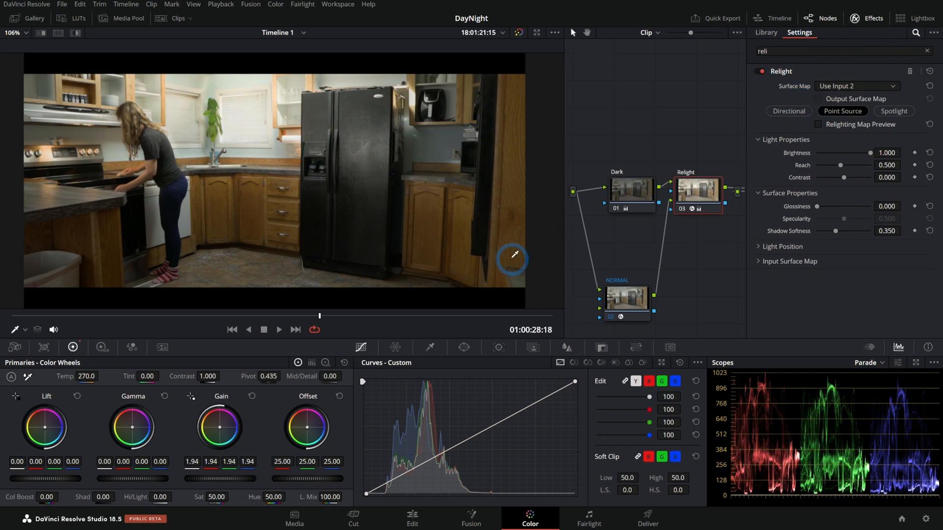
mouse_move(498, 275)
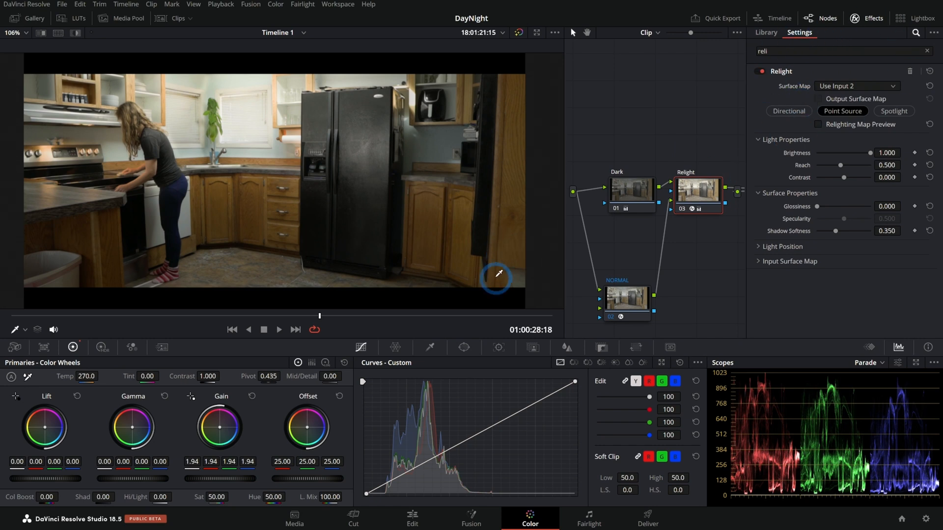